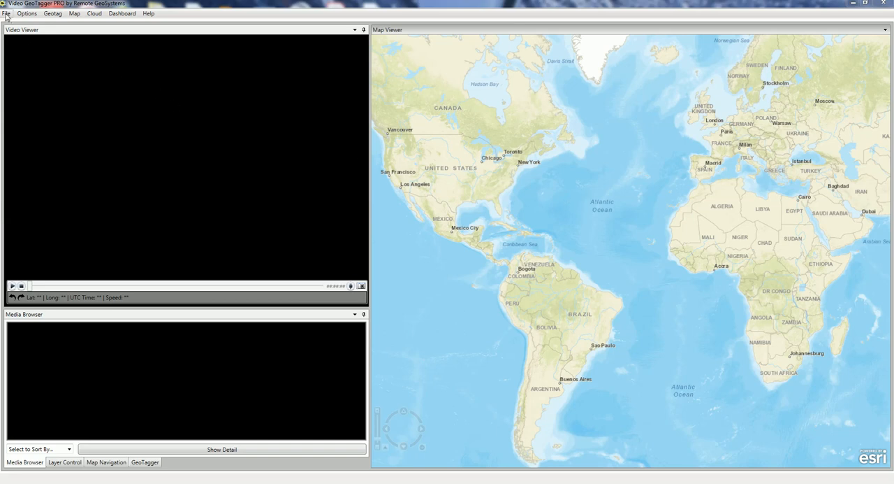
# Open the DJI_0301 video from the DEMO DATA PACKAGE via File > Open Video
pyautogui.click(6, 12)
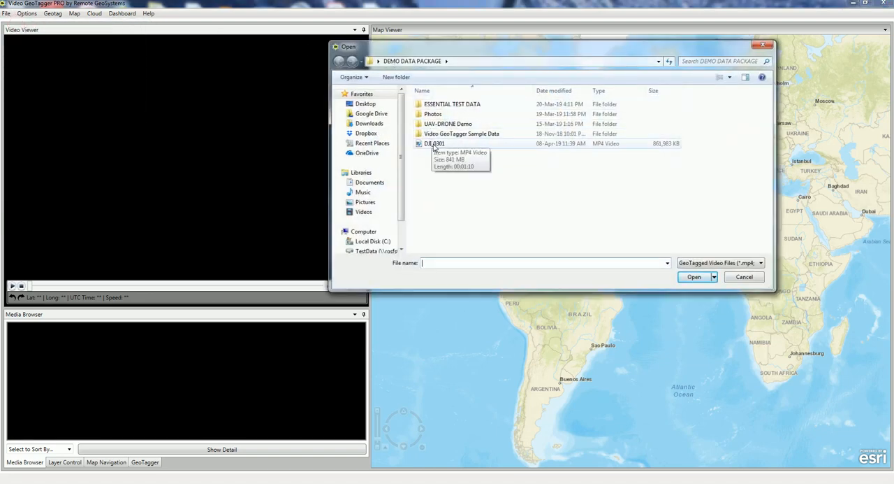
pyautogui.click(434, 144)
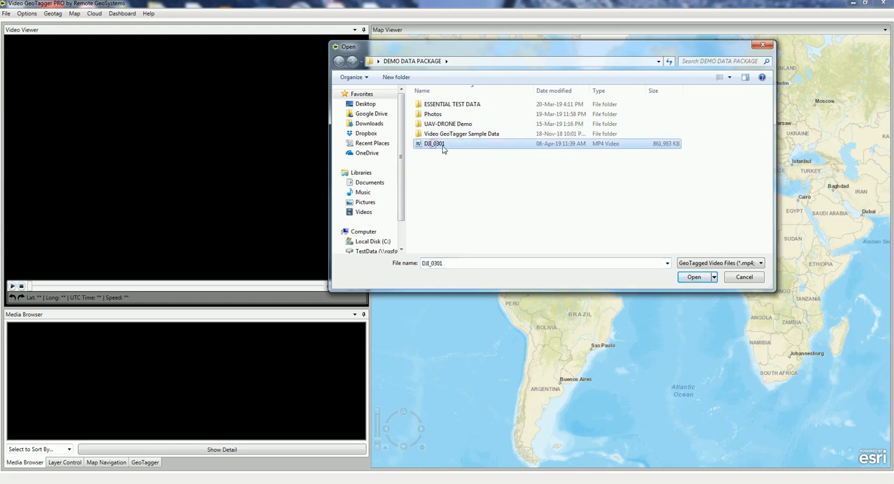
pyautogui.click(693, 277)
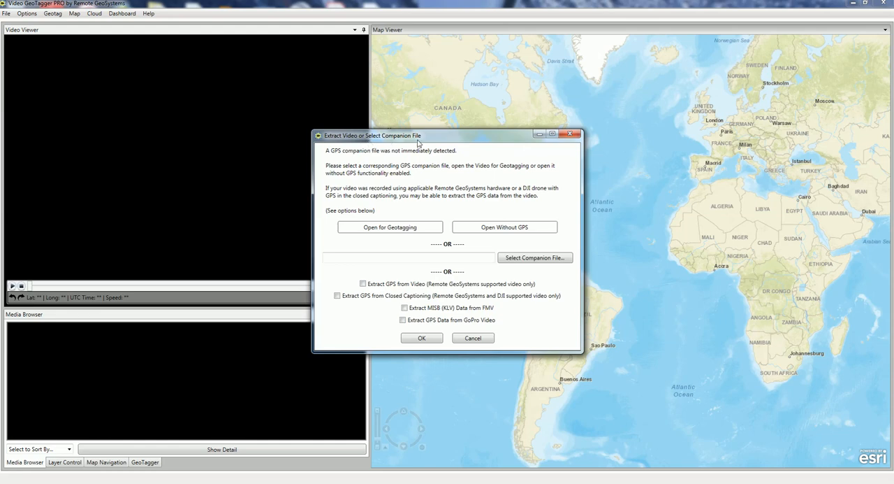
# Choose 'Extract GPS from Closed Captioning' and confirm the extraction choice
pyautogui.click(337, 295)
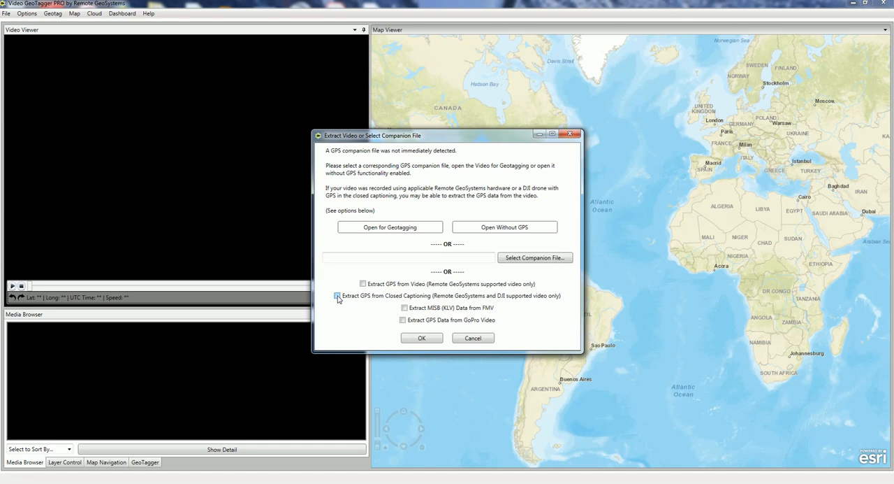
pyautogui.click(337, 295)
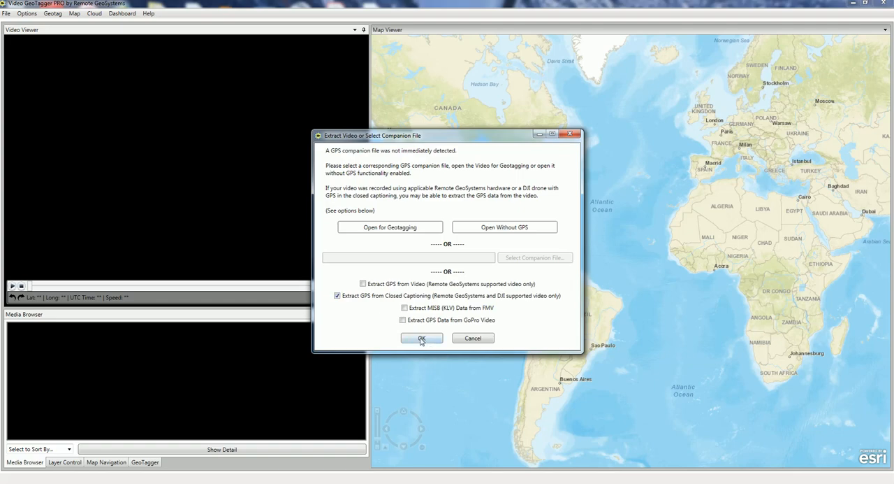
pyautogui.click(421, 337)
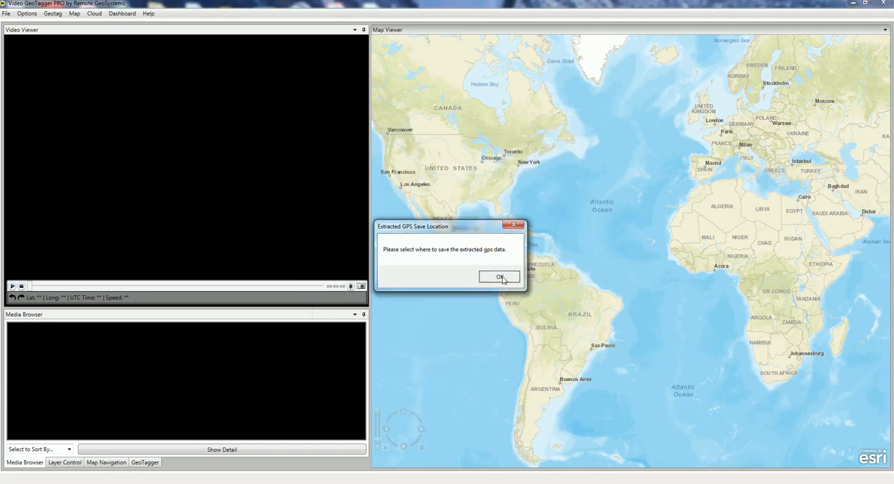
# Acknowledge the save prompt and save the extracted GPS as DJI_0301.gpx
pyautogui.click(499, 276)
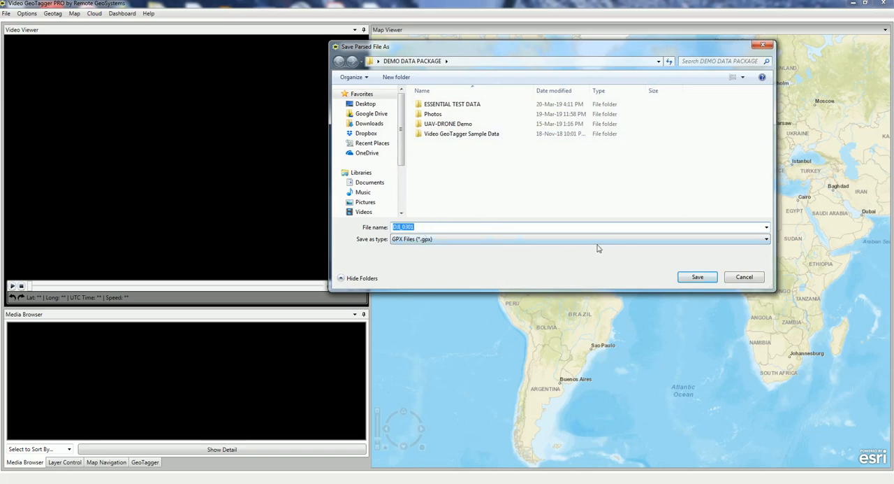
pyautogui.click(696, 277)
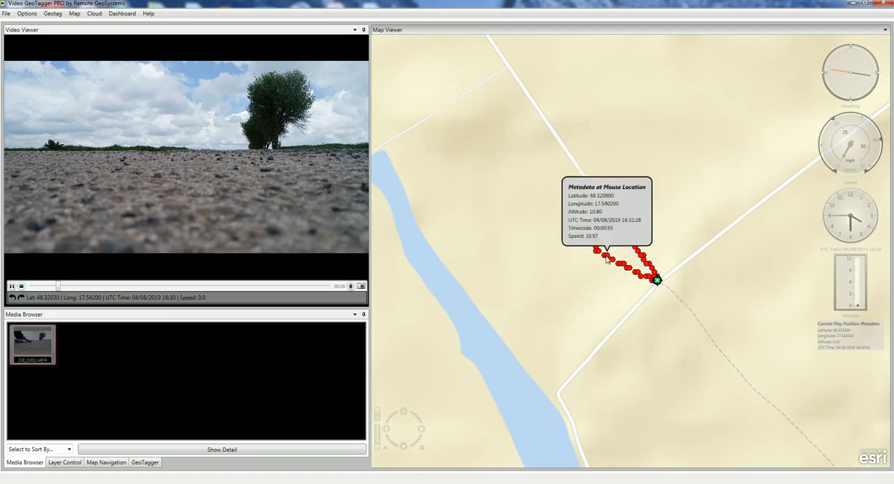
# Let the full flight loop draw on the map, then bring up the clip's options in Media Browser
pyautogui.click(12, 285)
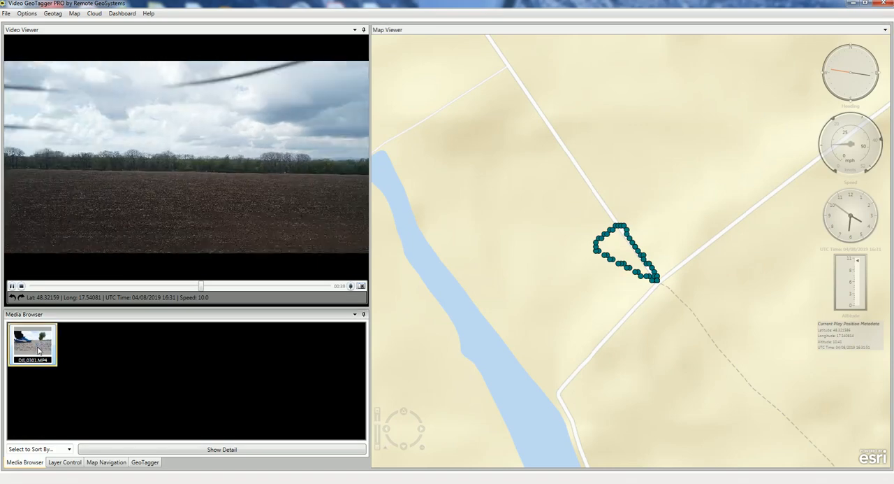
pyautogui.rightClick(32, 344)
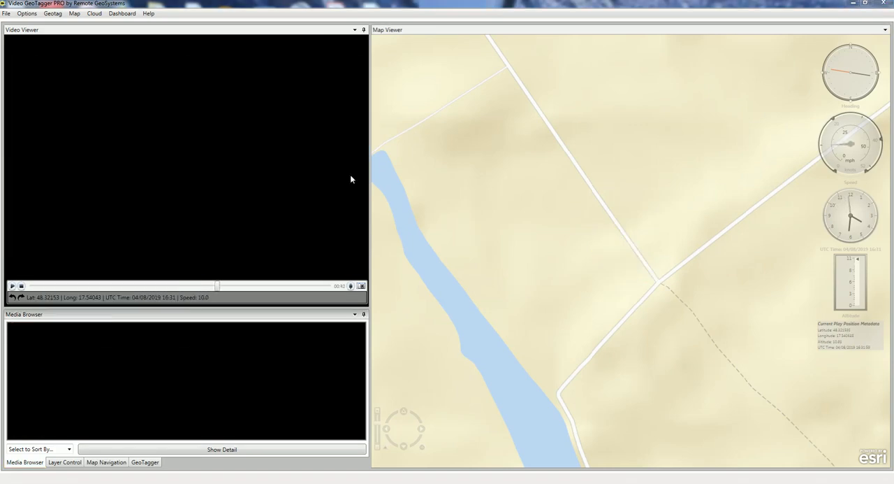
# Start opening a DJI SRT video through File > Open Video with Embedded GPS
pyautogui.click(6, 13)
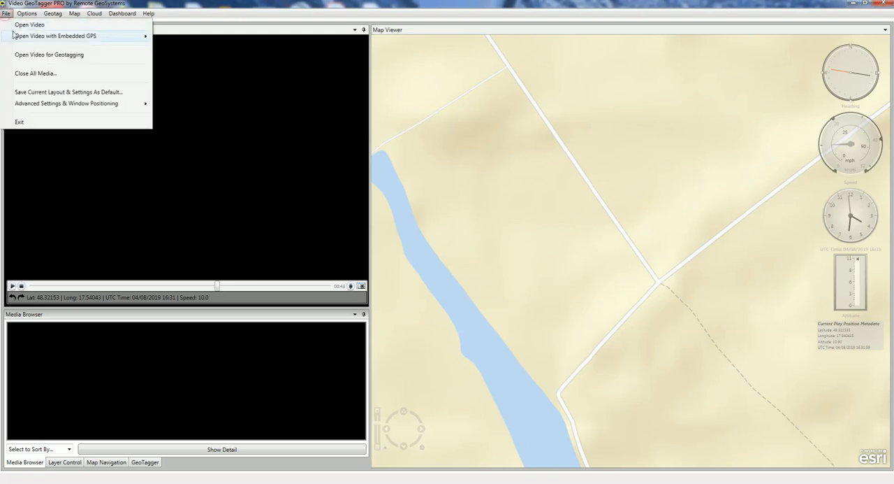
pyautogui.moveTo(54, 35)
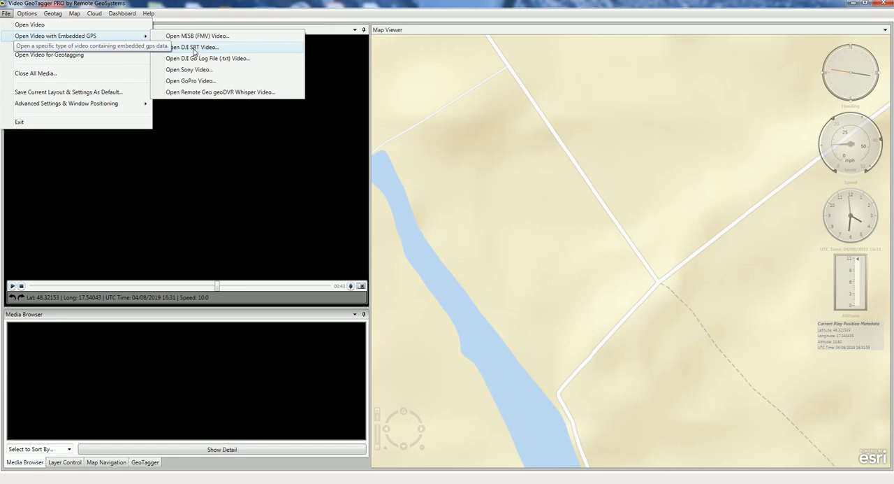
pyautogui.click(193, 47)
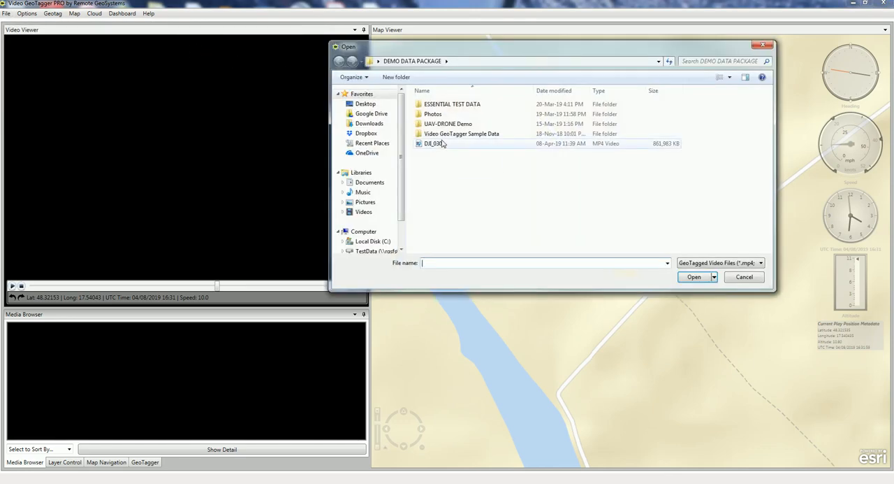
# Open DJI_0301 for viewing with its matching GPS companion file
pyautogui.click(435, 143)
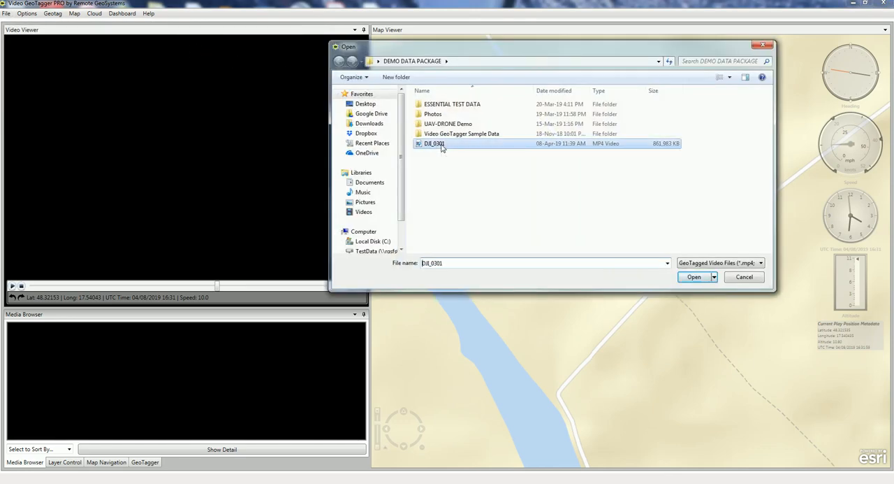
pyautogui.click(694, 277)
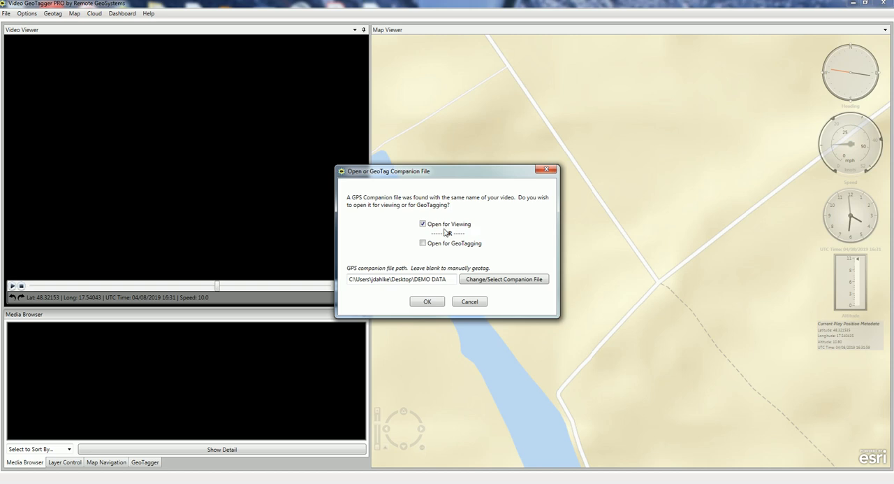
pyautogui.click(427, 301)
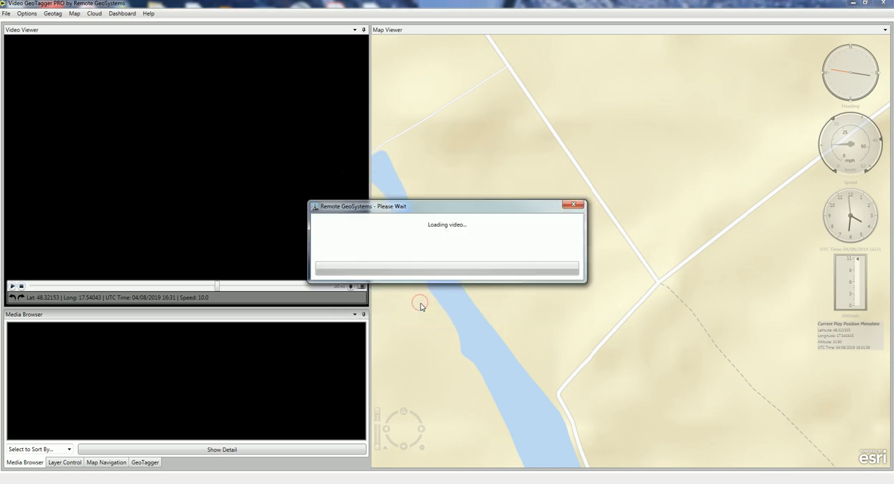